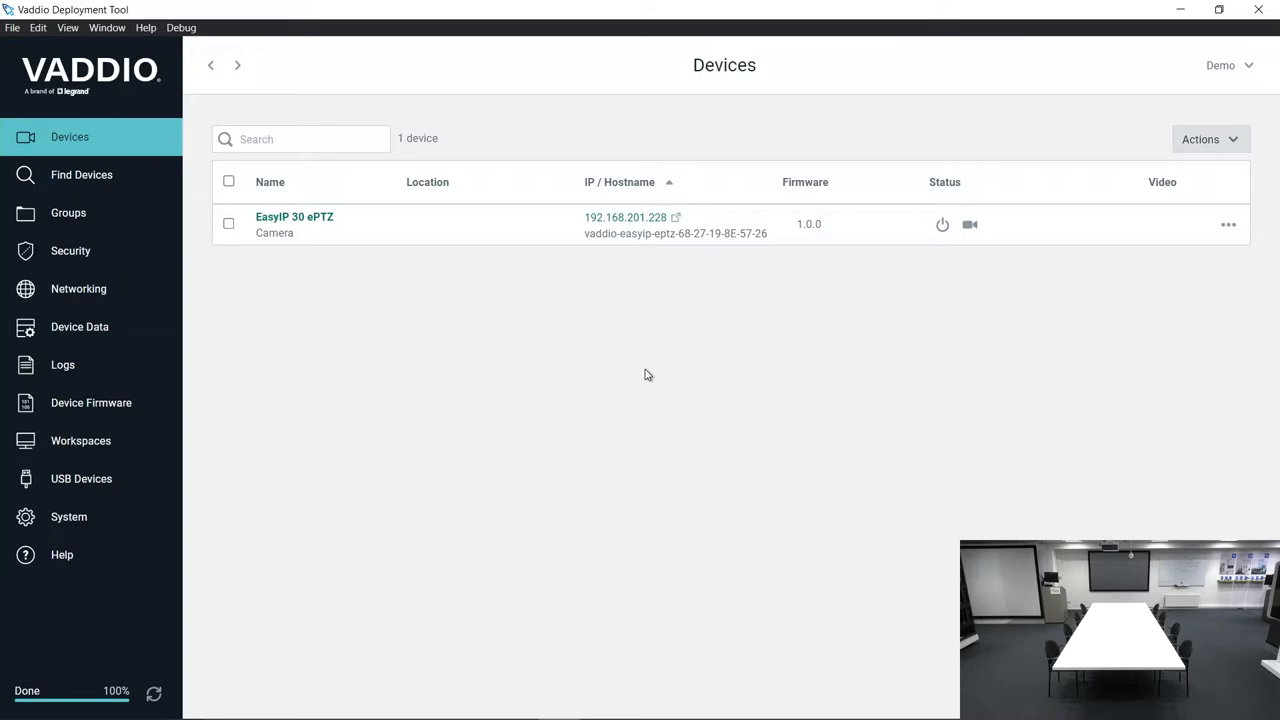
mouse_move(602, 242)
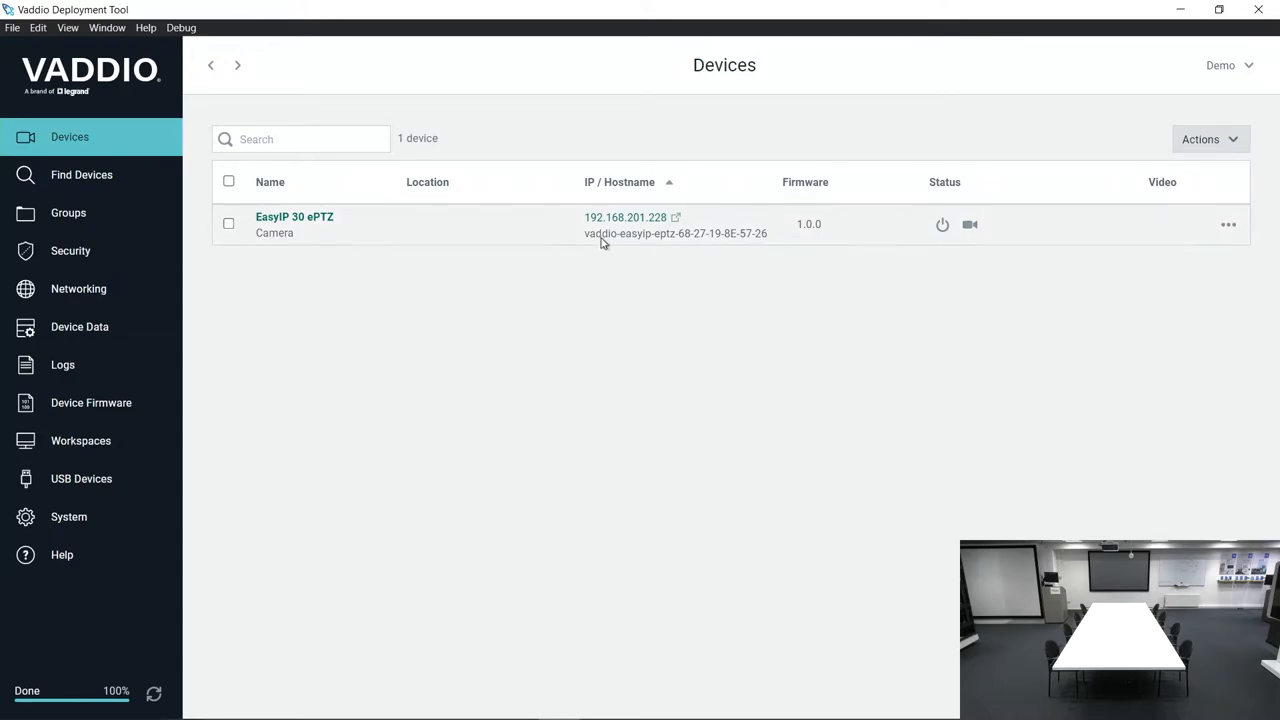
mouse_move(624, 216)
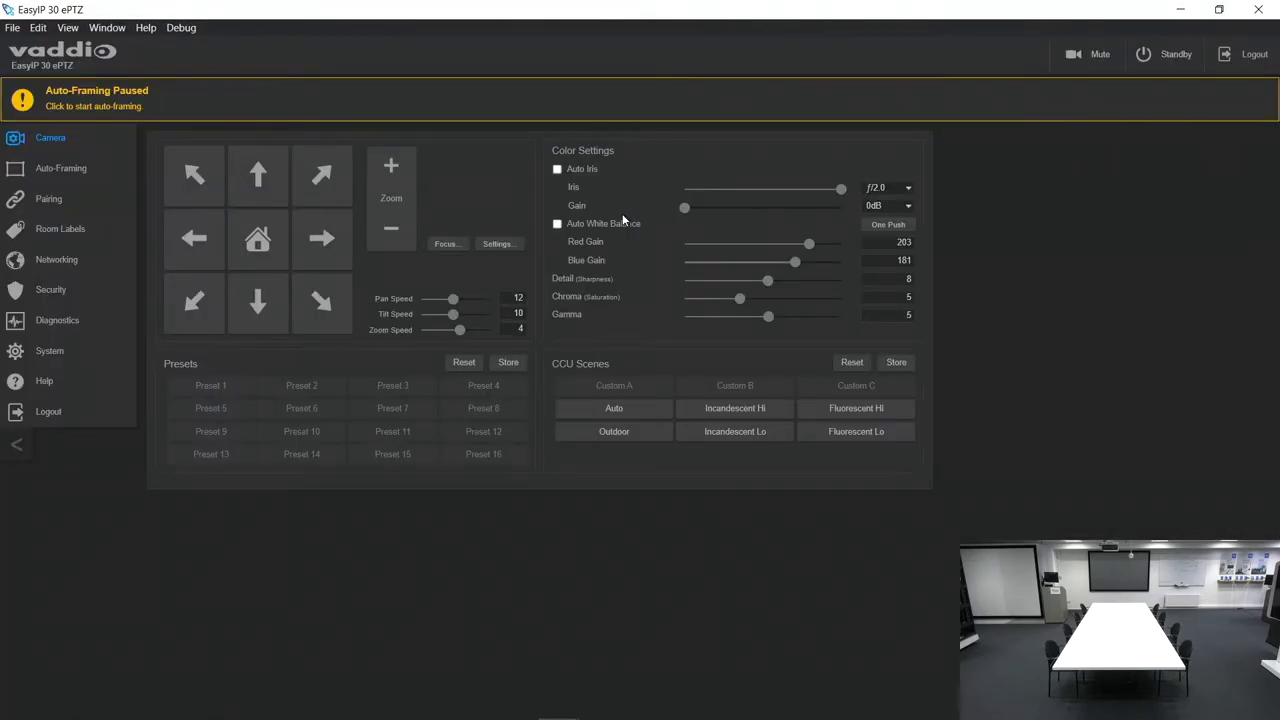
- Show the camera's Auto-Framing page with its tuning values and visualizer
click(60, 168)
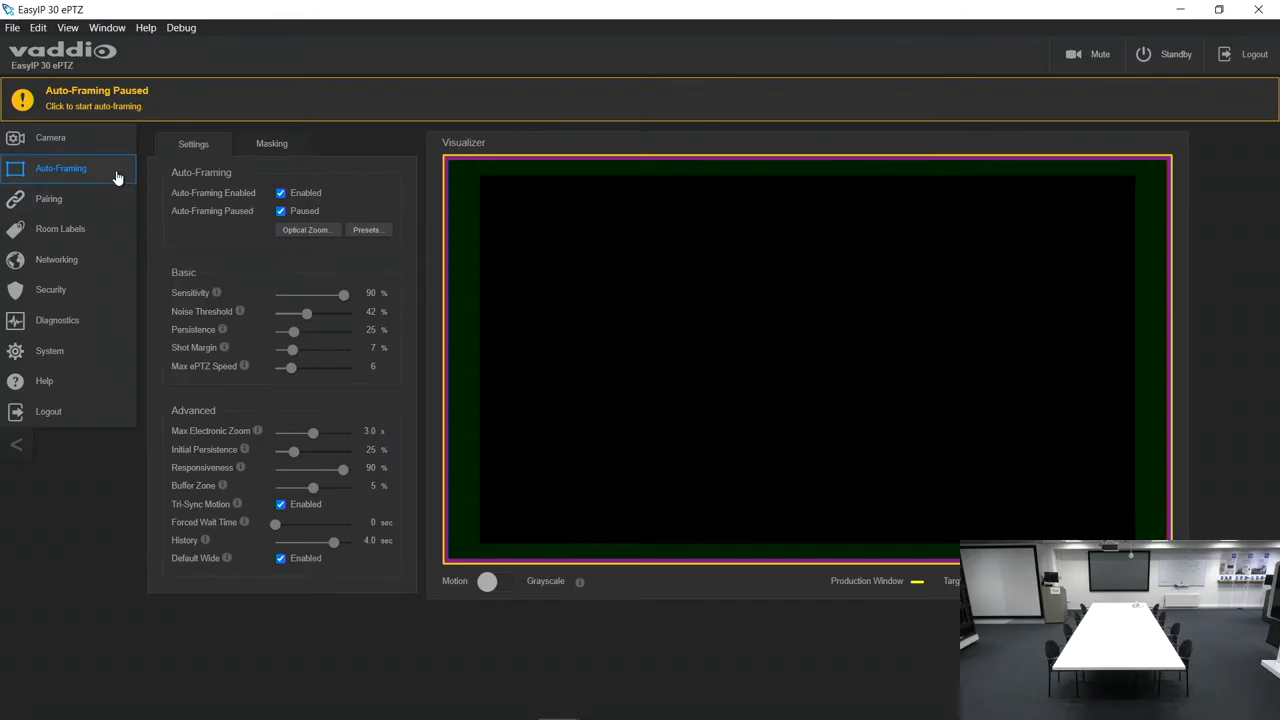
mouse_move(328, 256)
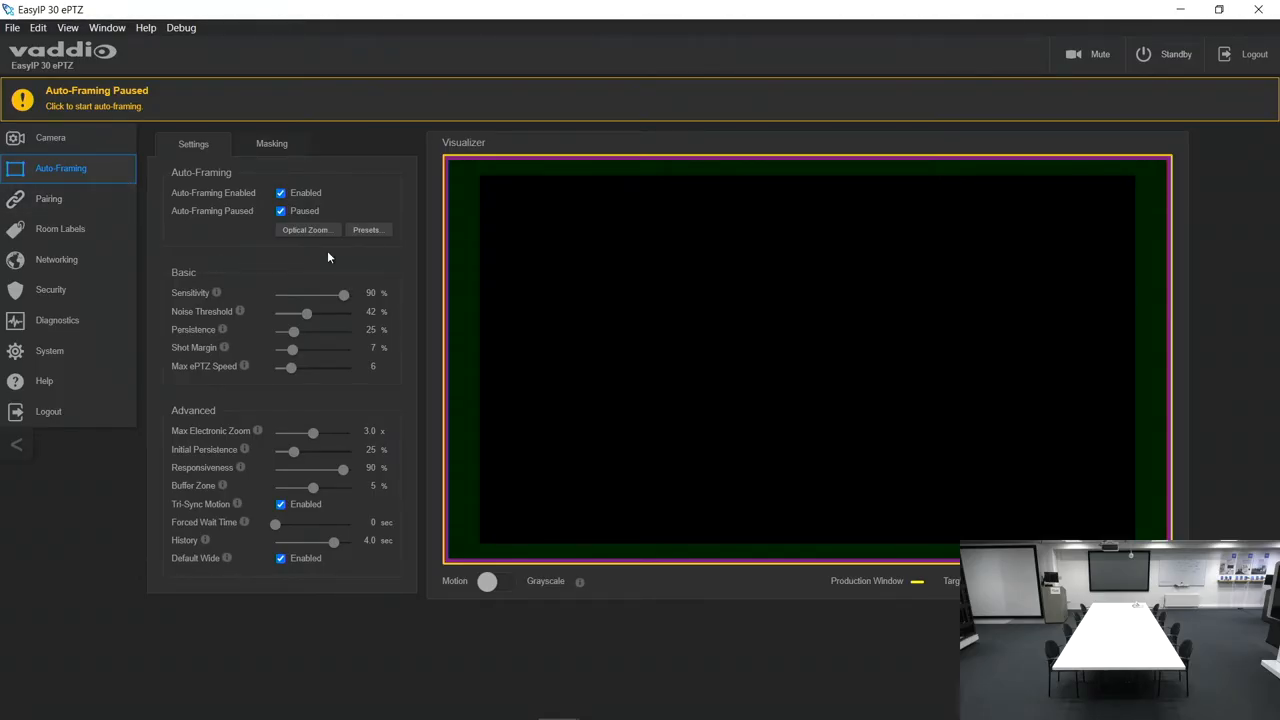
- Optically zoom the camera in four steps until the conference table fills the frame
click(304, 230)
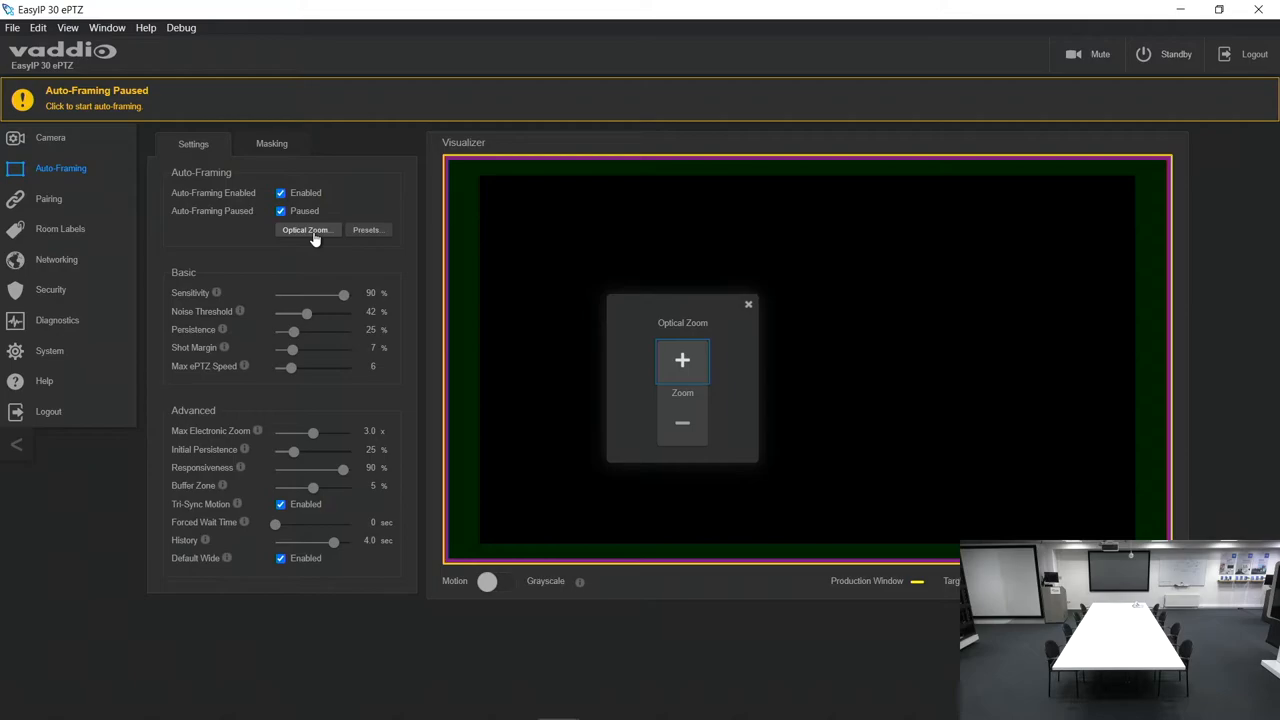
mouse_move(682, 360)
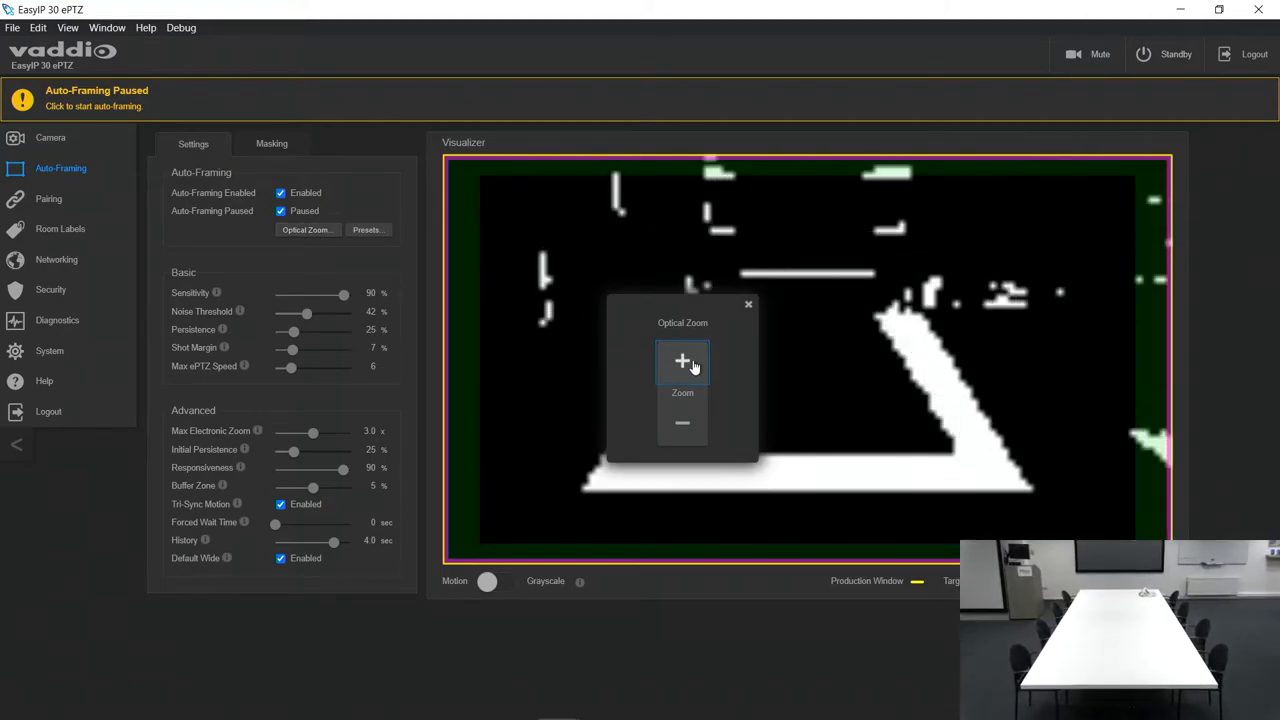
click(682, 360)
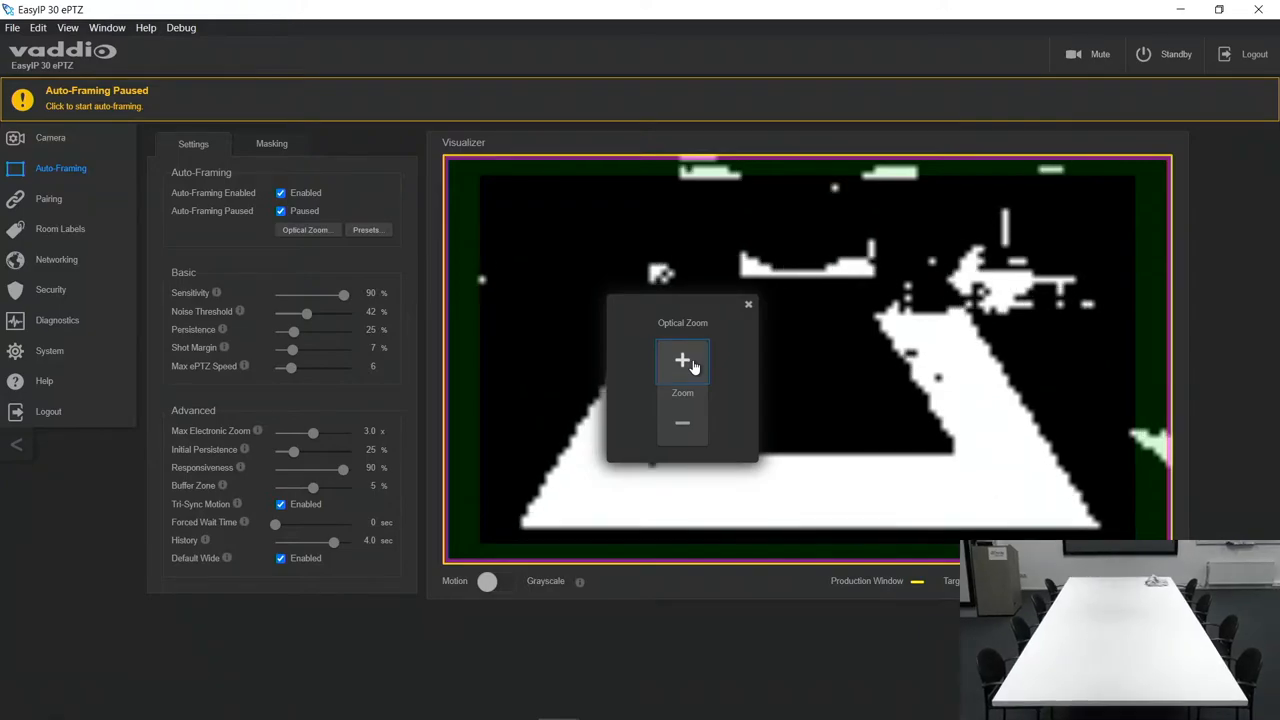
click(682, 360)
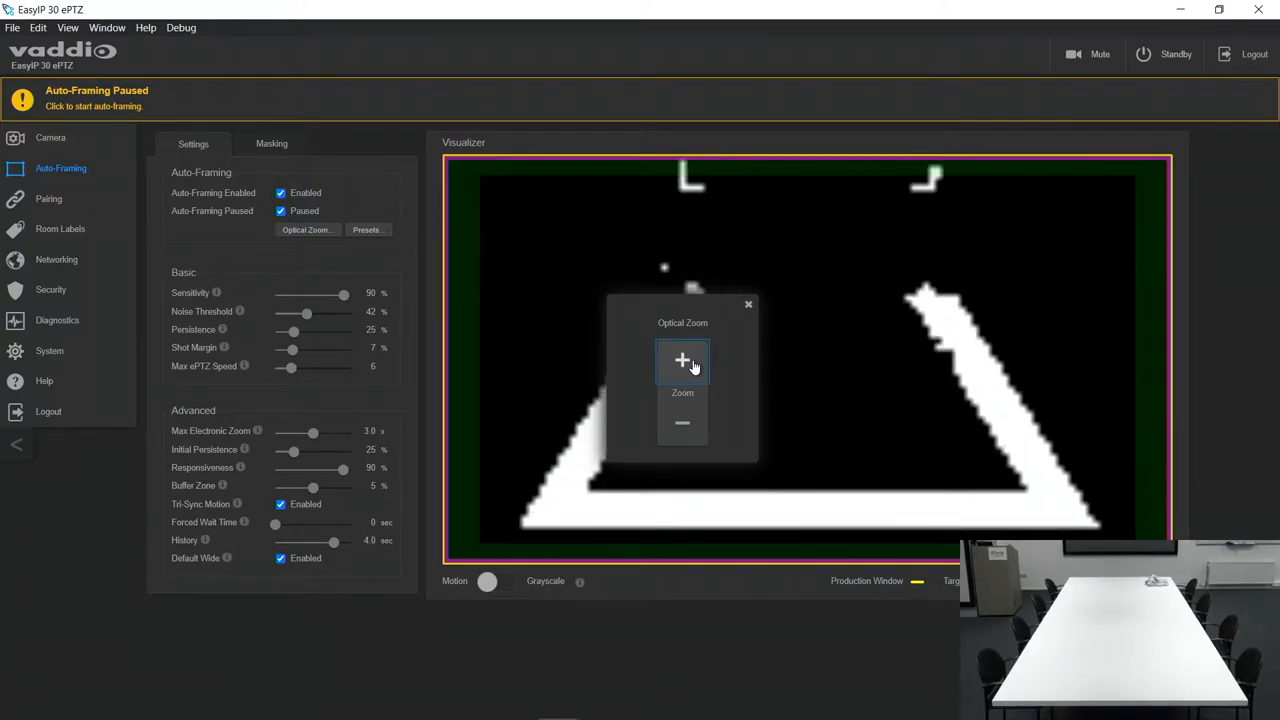
click(682, 360)
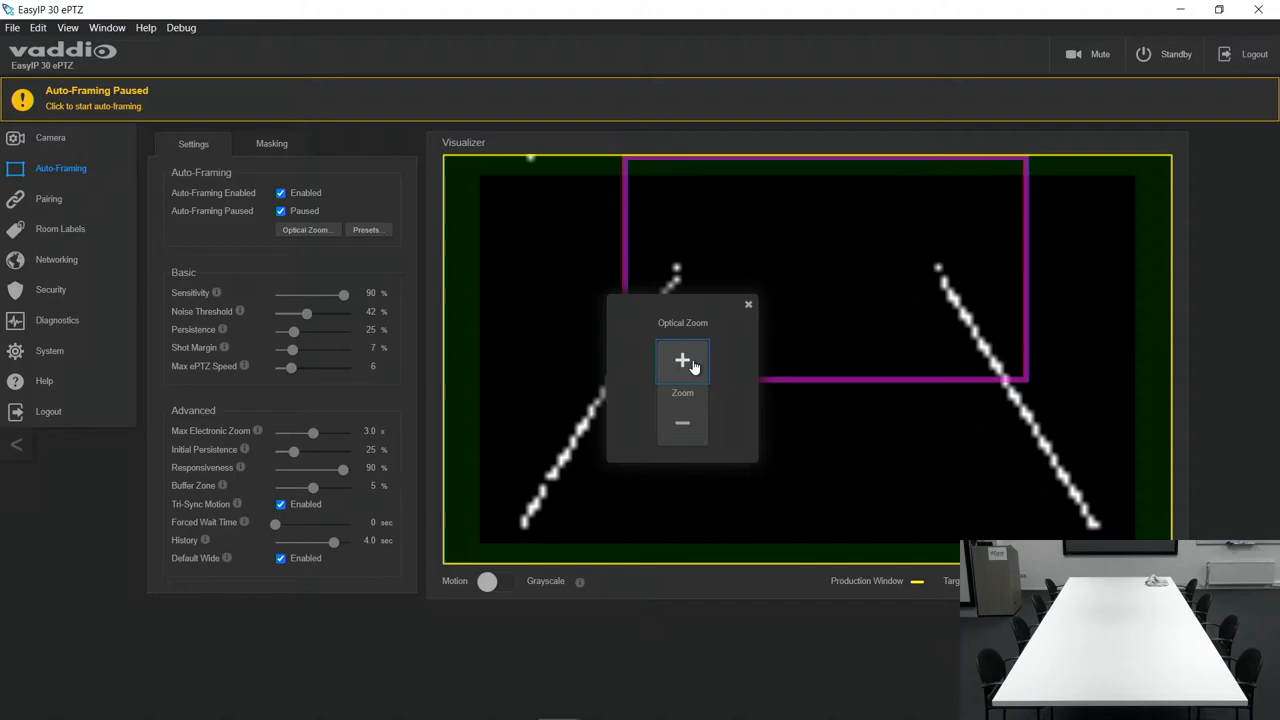
click(682, 360)
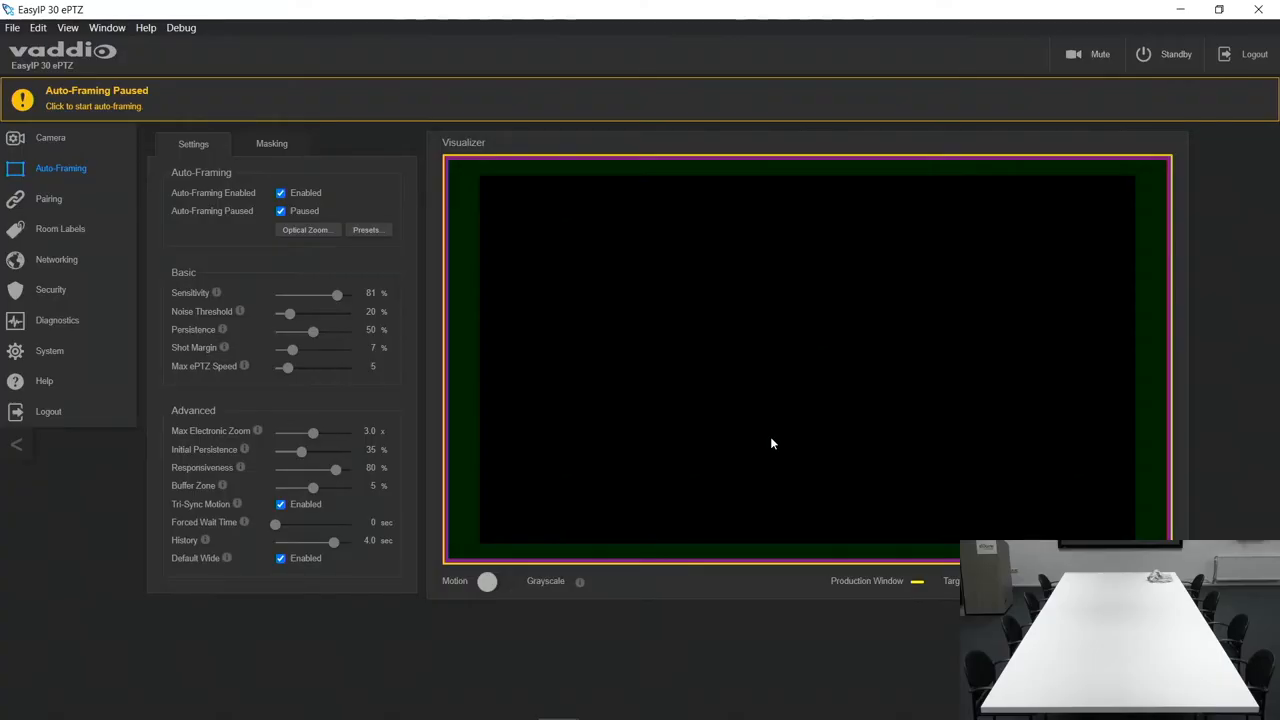
mouse_move(368, 230)
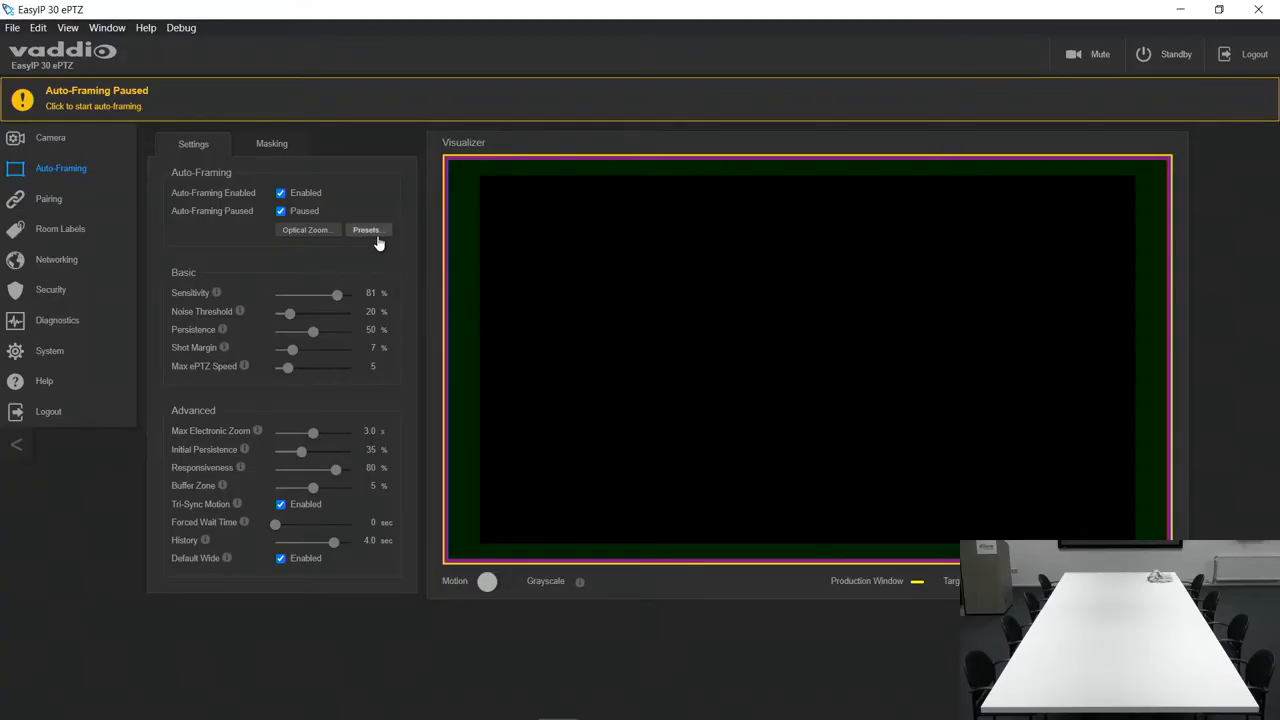
- Try Default Conference, then apply the Responsive Conference preset and confirm with Done
click(366, 228)
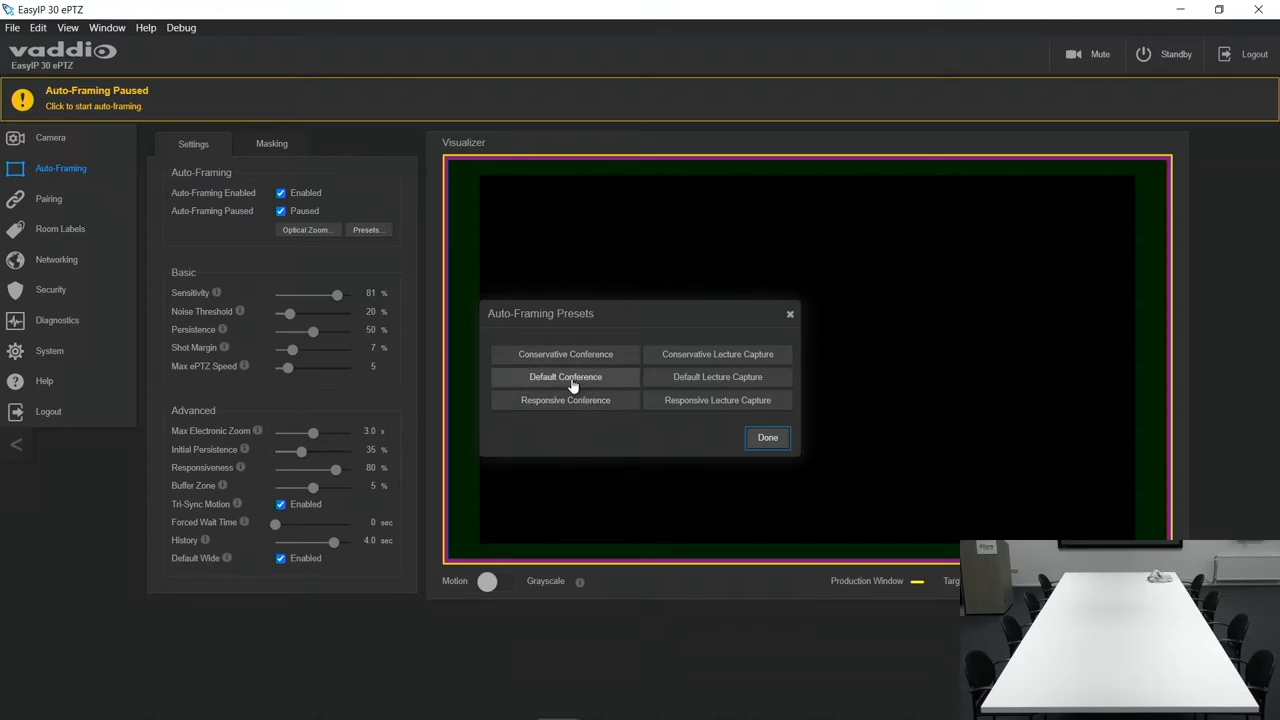
click(564, 376)
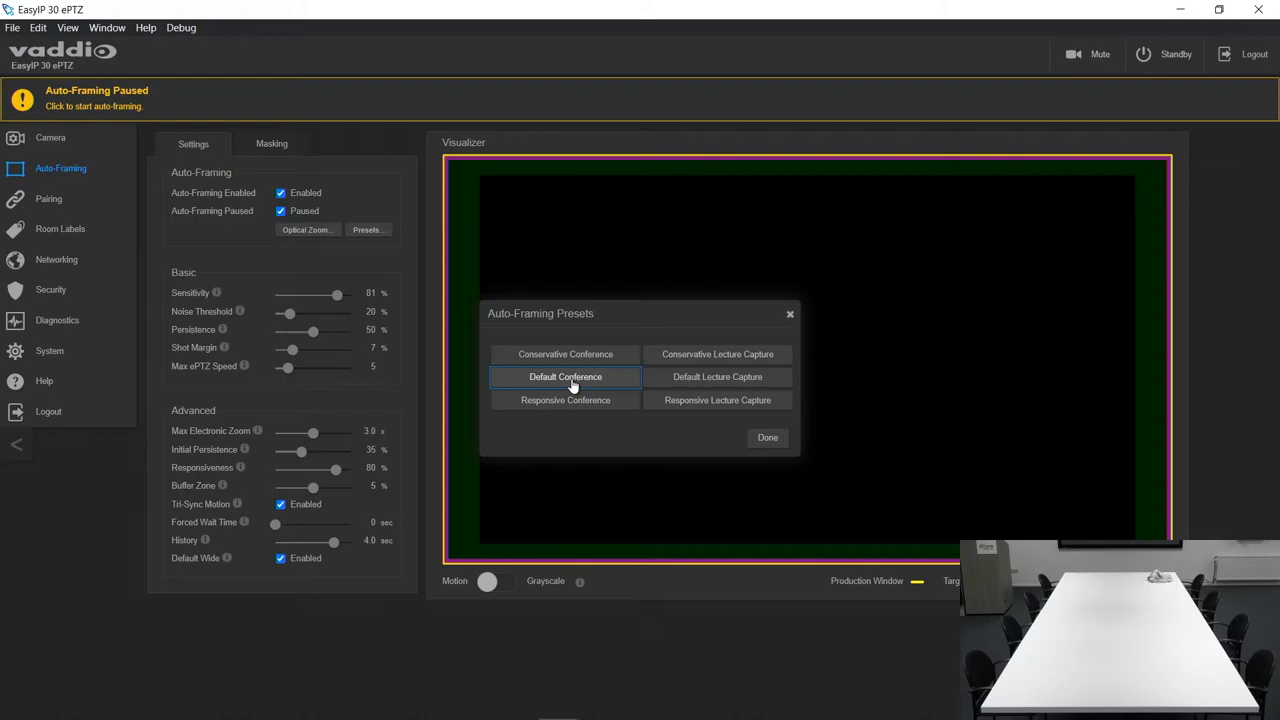
click(564, 400)
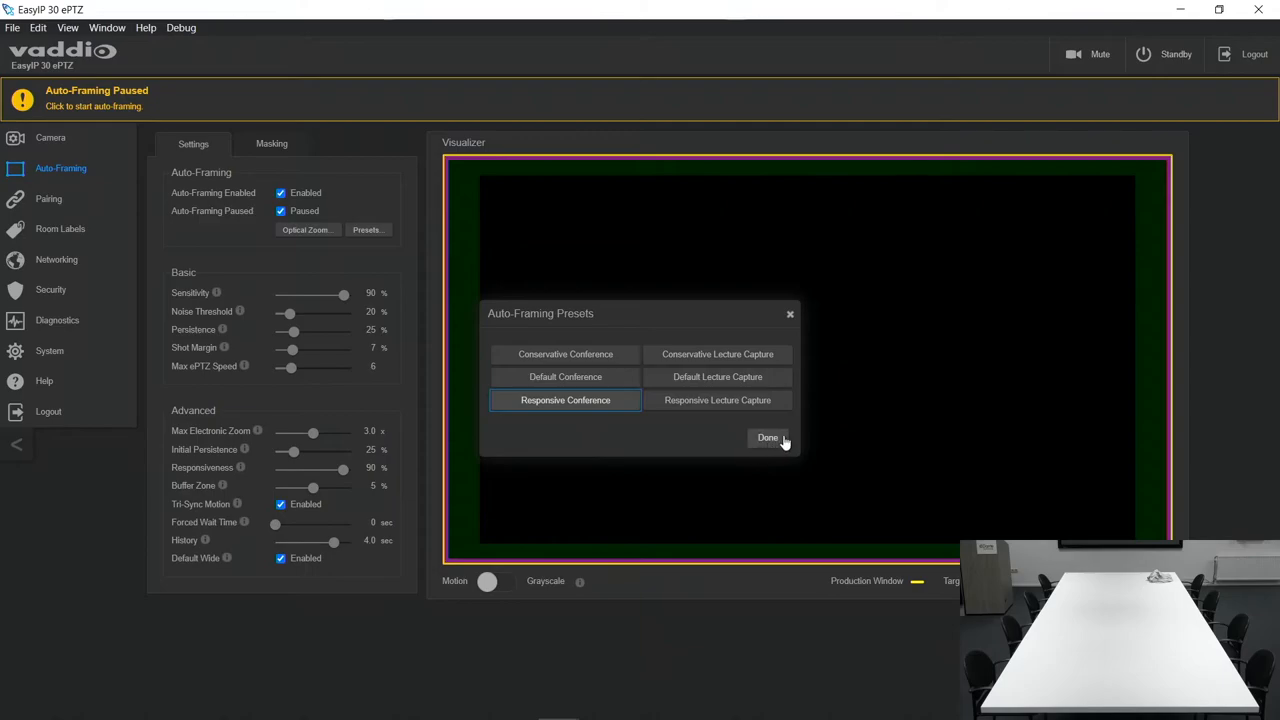
click(768, 438)
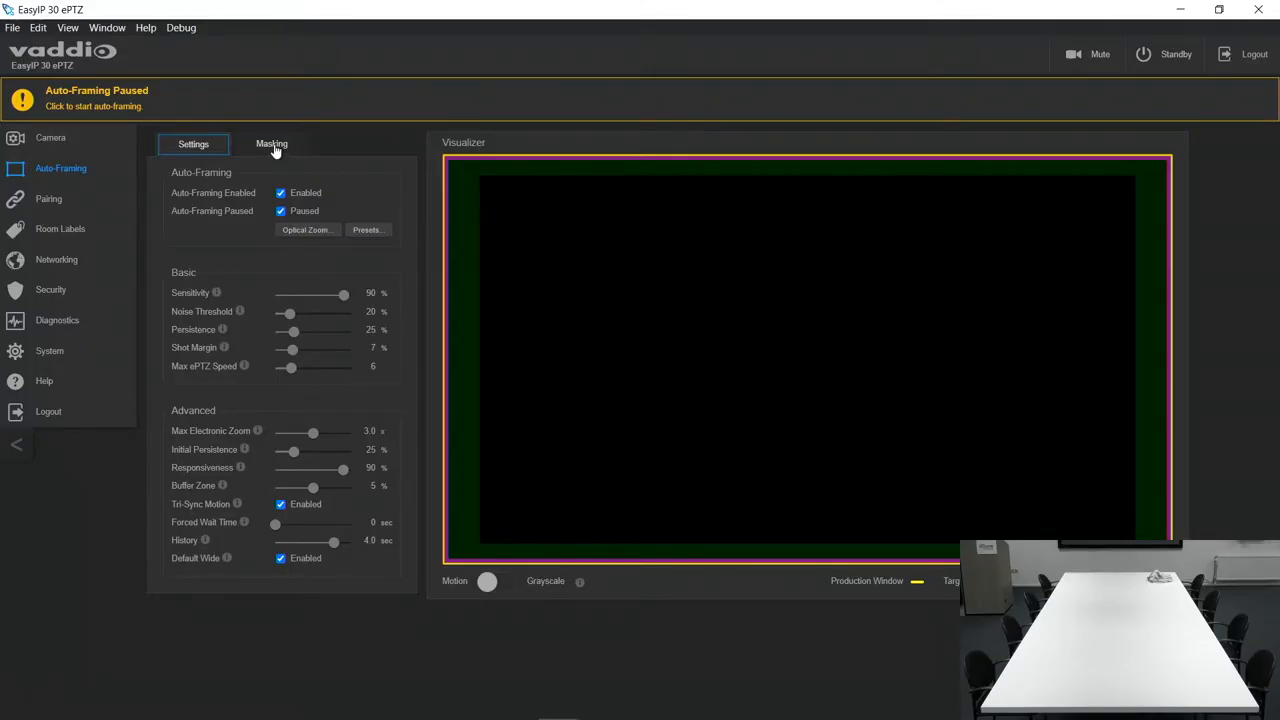
- Create Mask 11 and stretch it across the entire bottom edge where feet appear
click(272, 144)
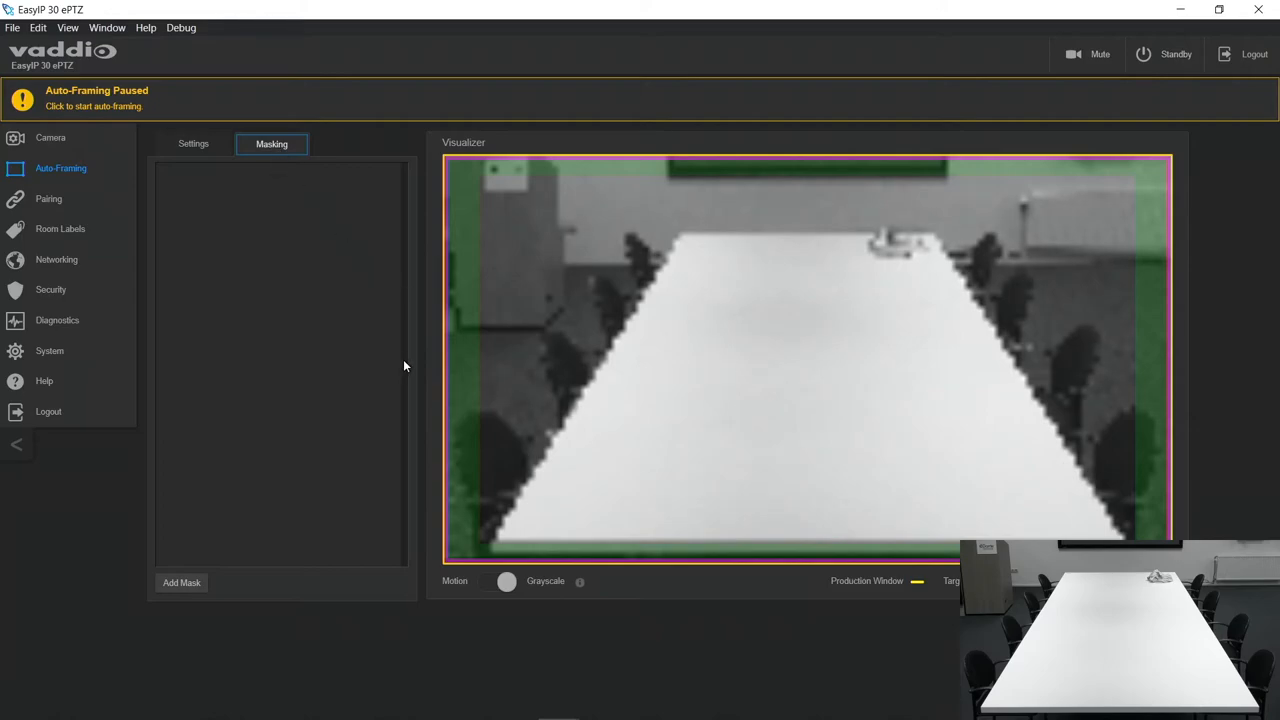
mouse_move(476, 538)
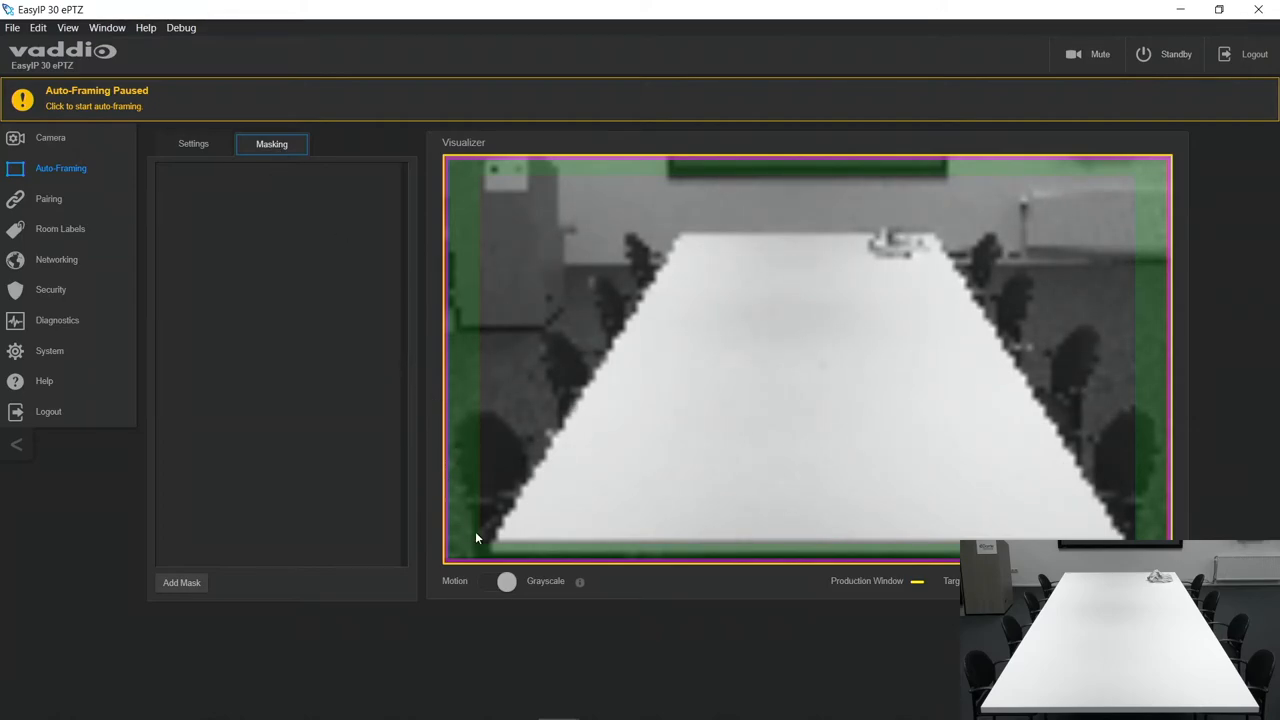
click(180, 582)
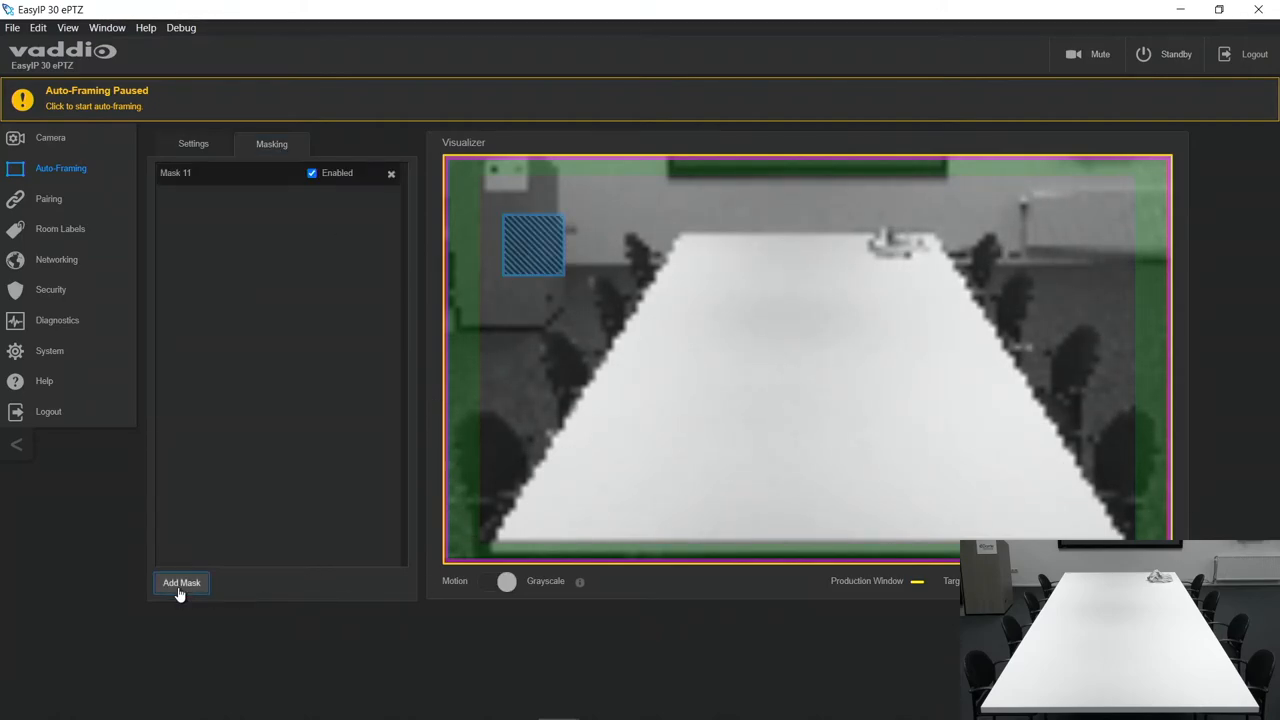
drag(532, 244, 476, 472)
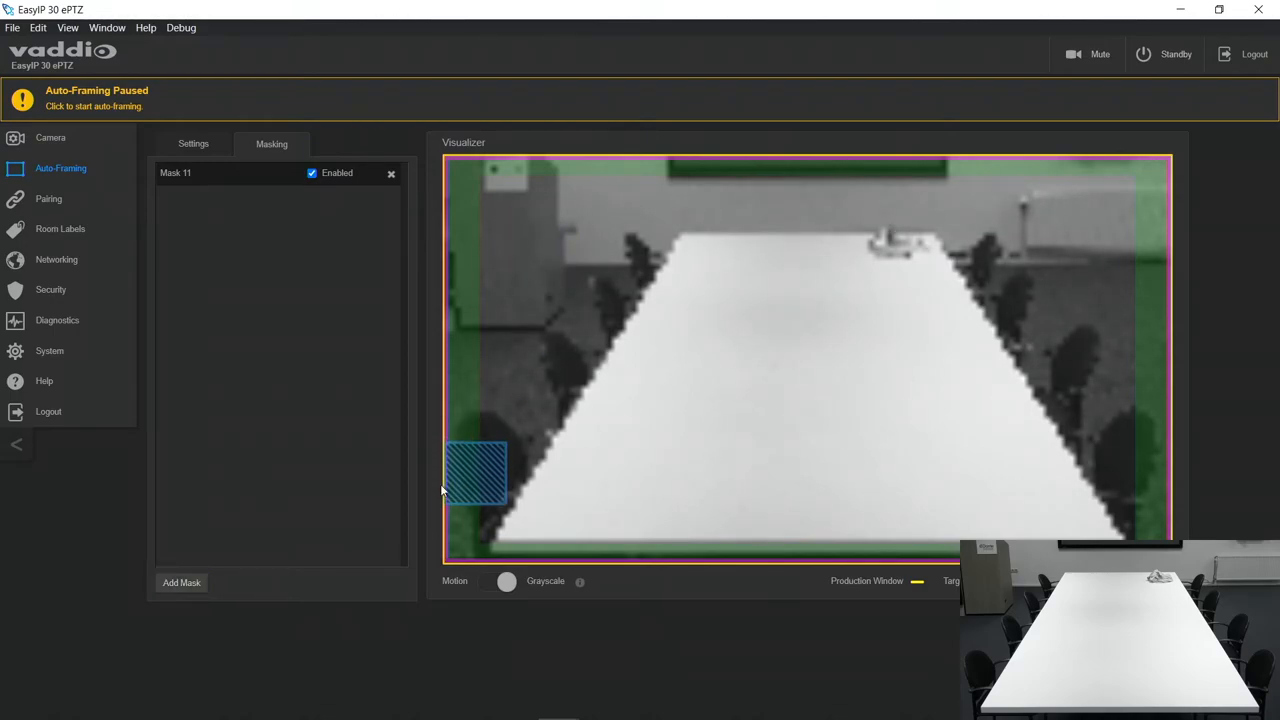
drag(478, 474, 480, 530)
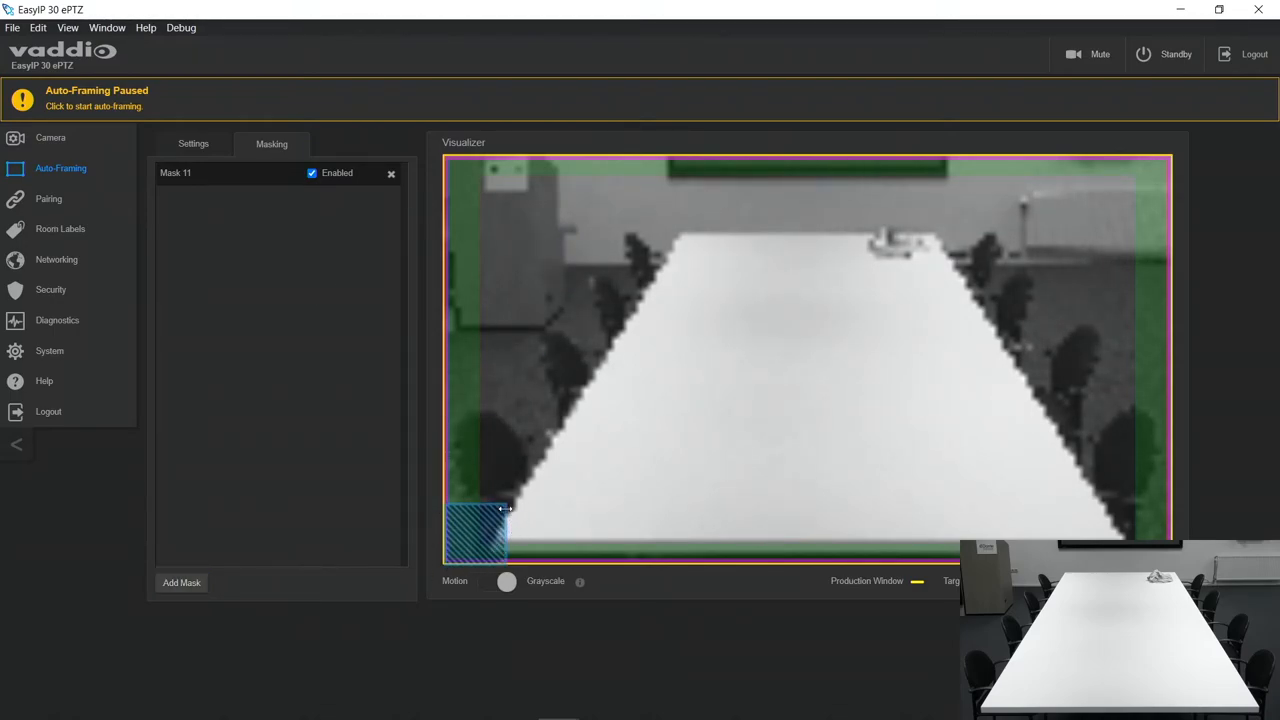
drag(504, 508, 676, 508)
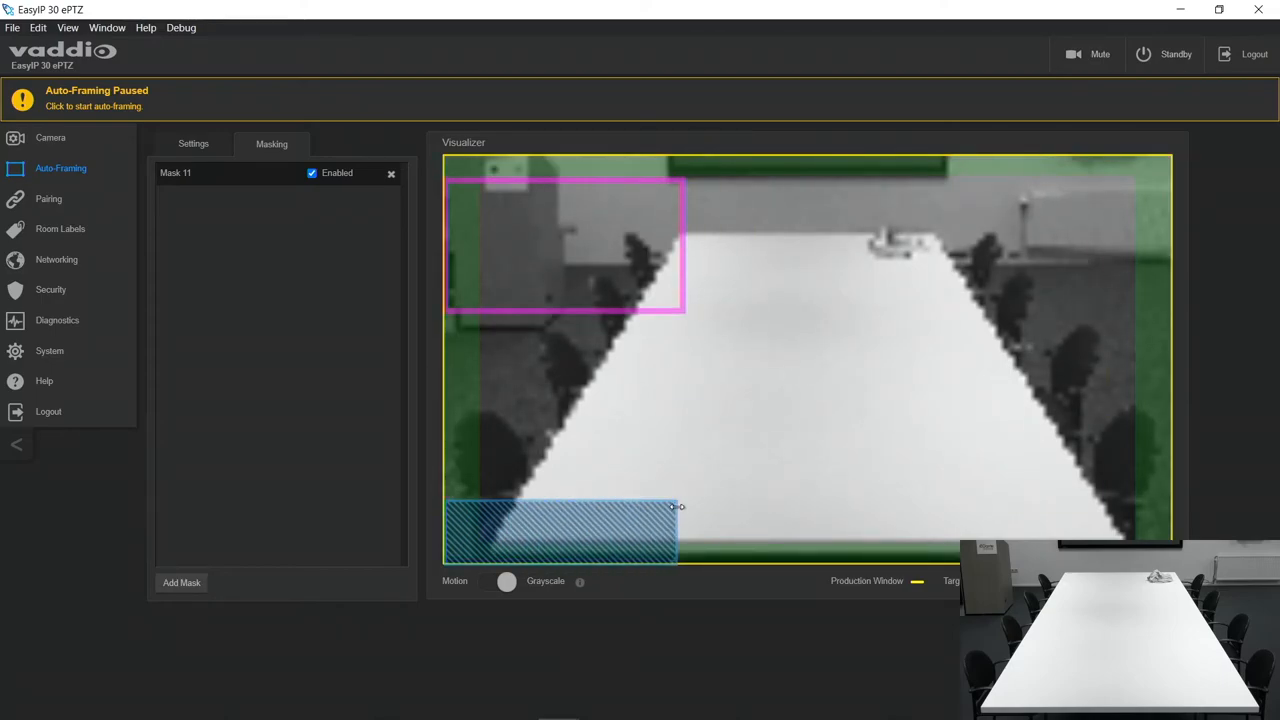
drag(682, 508, 1180, 512)
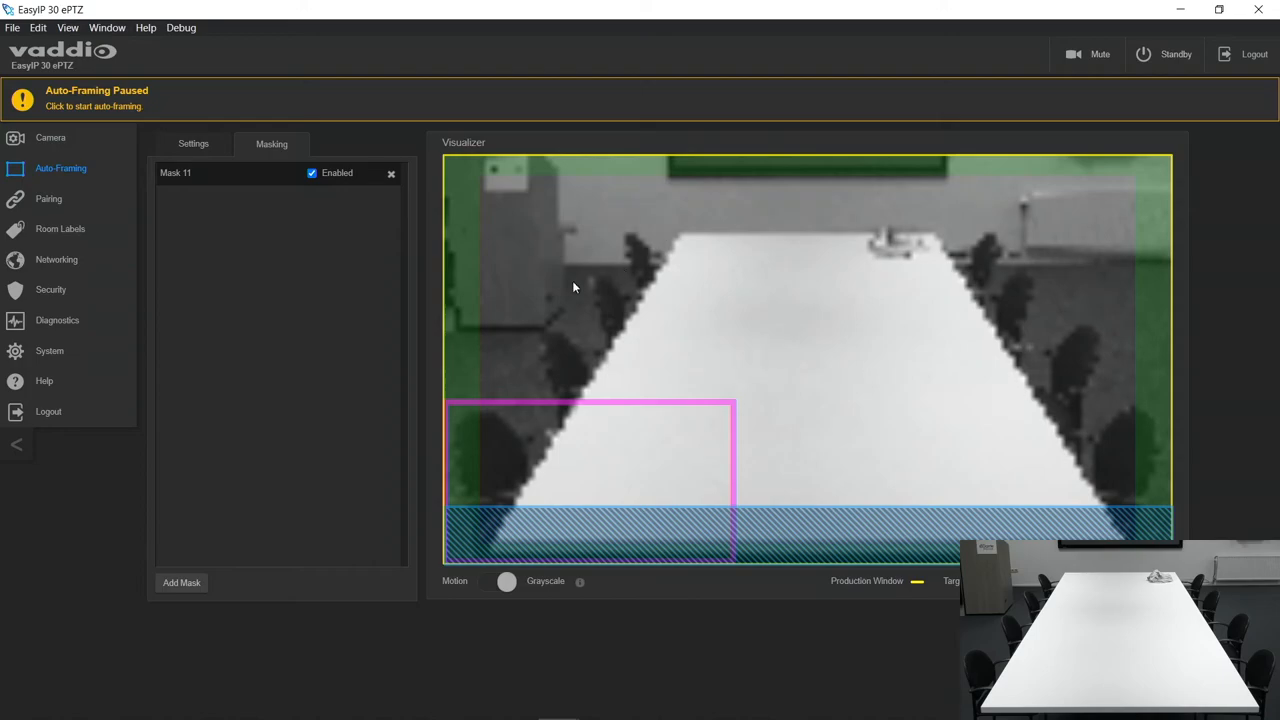
- Create Mask 12 over the projection screen along the top edge, then return to Settings
click(180, 582)
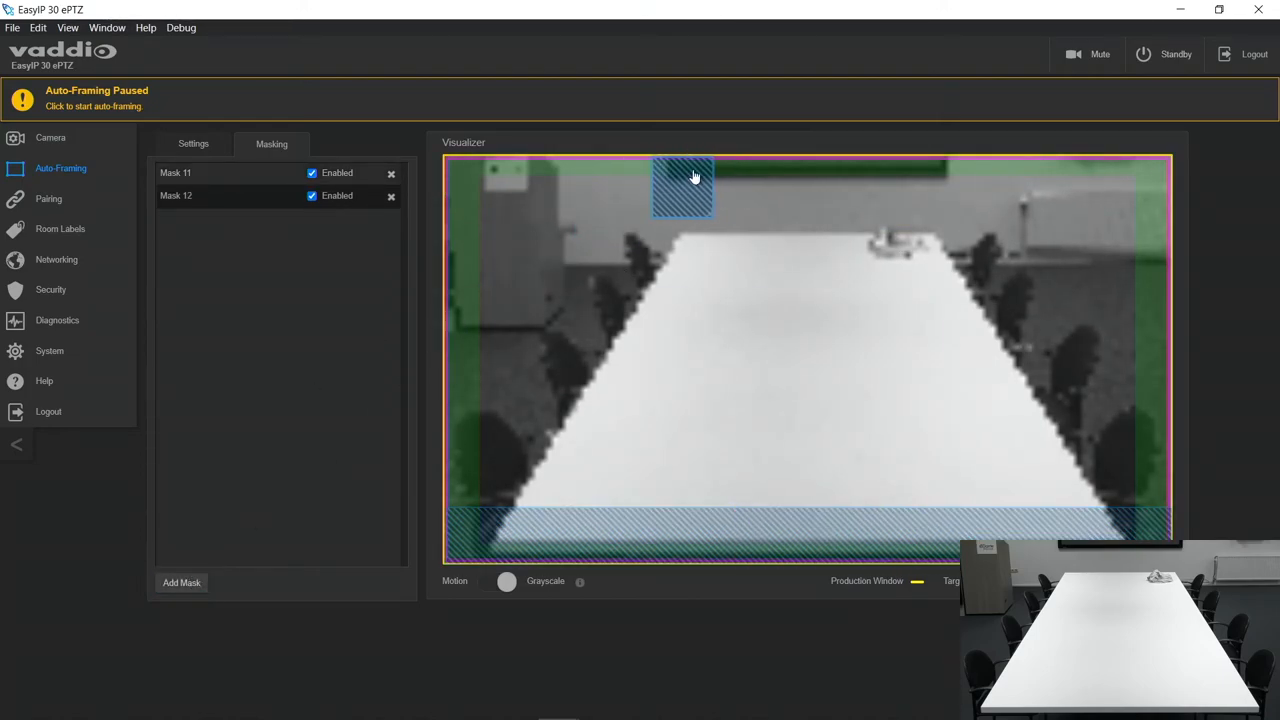
drag(710, 184, 960, 196)
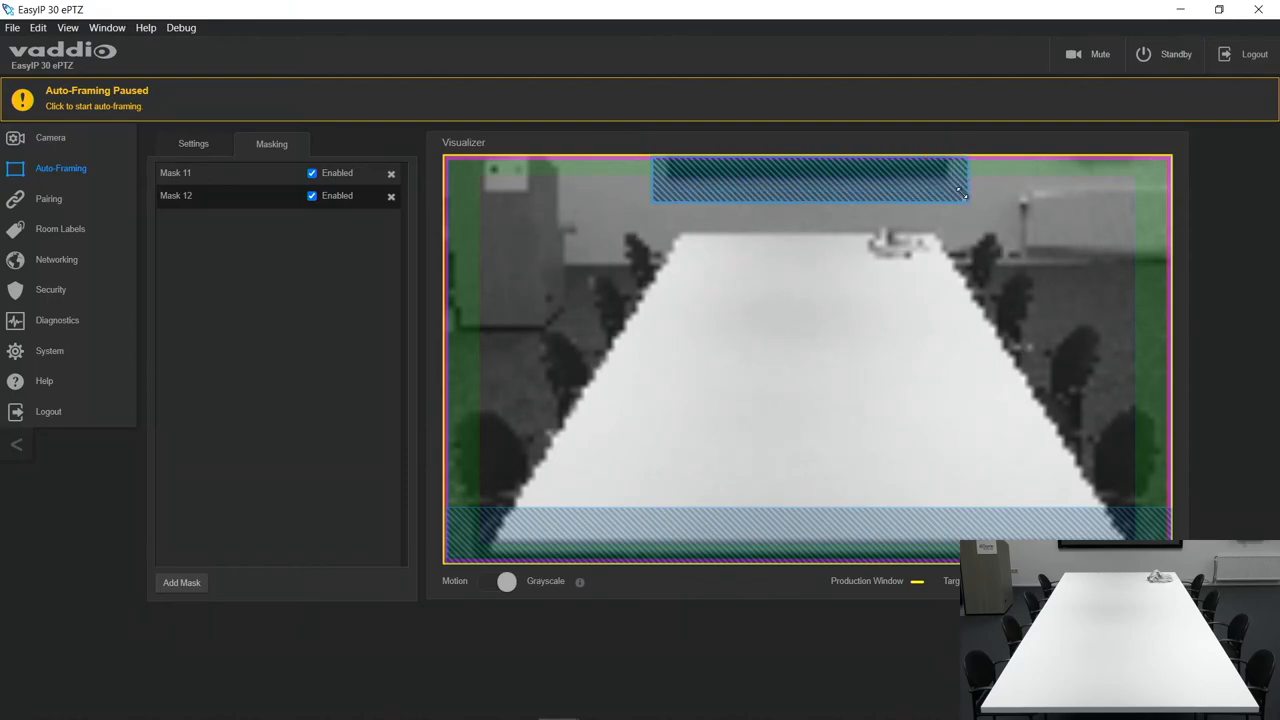
drag(964, 198, 952, 184)
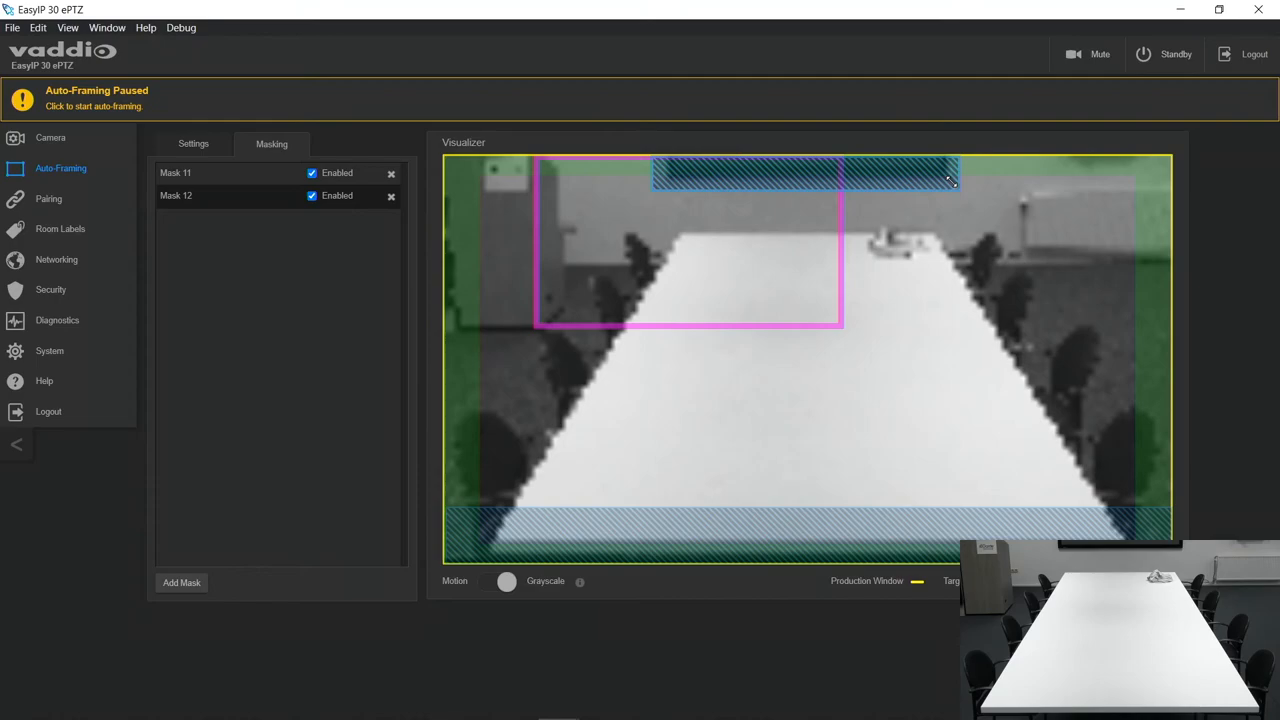
drag(844, 328, 820, 308)
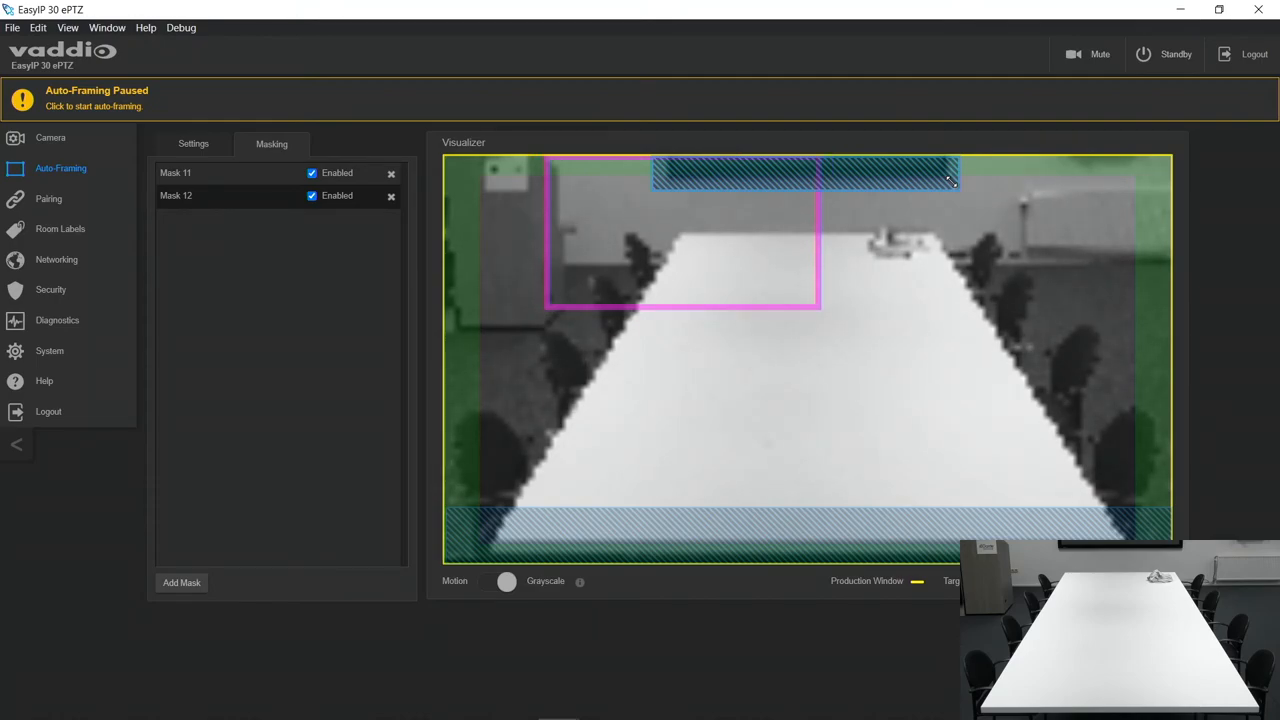
click(192, 144)
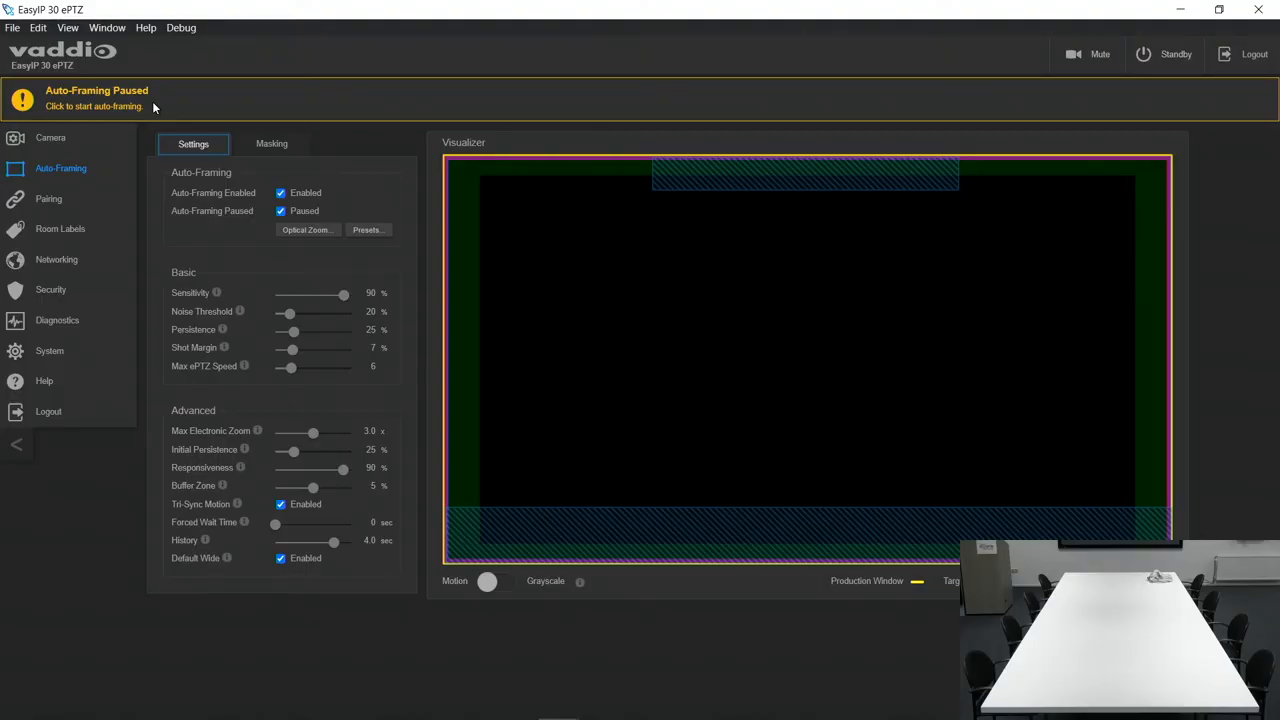